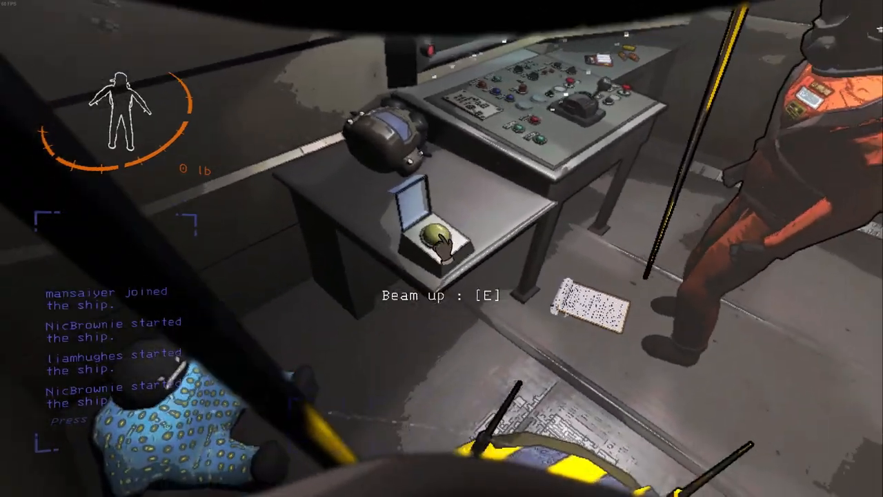
key("e")
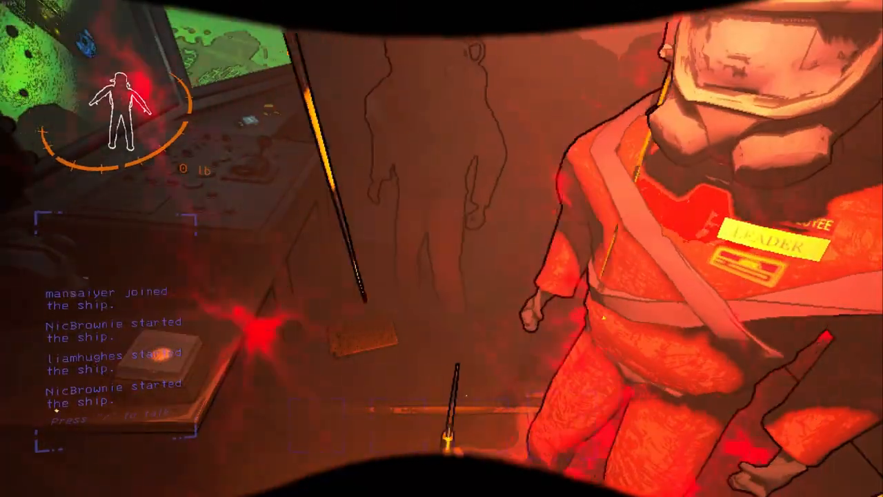